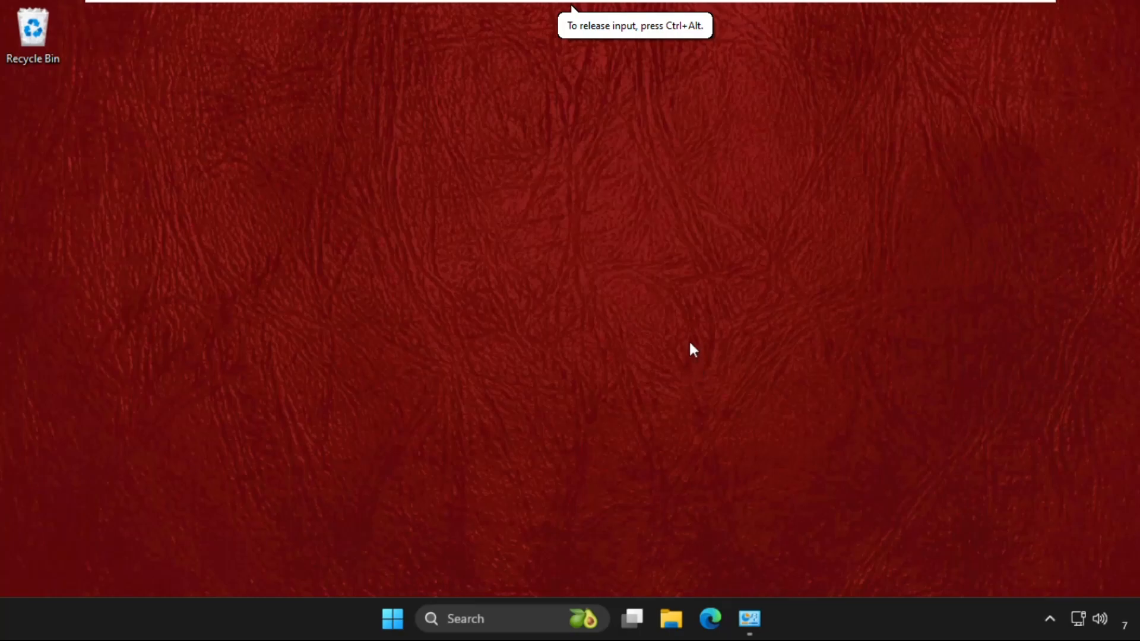
mouse_move(509, 246)
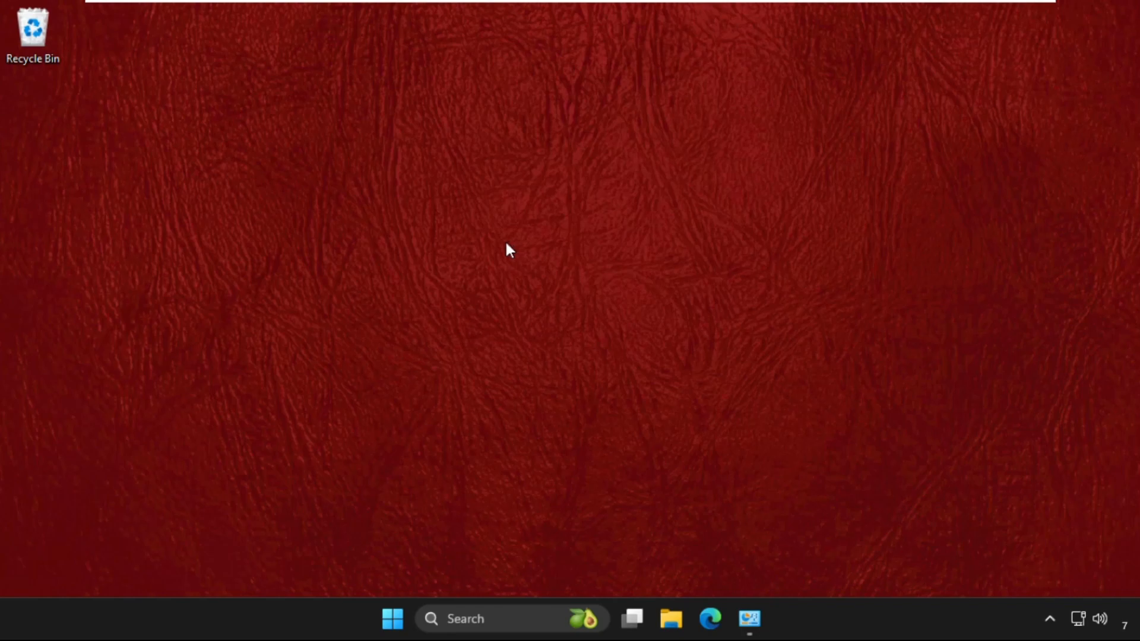
mouse_move(504, 255)
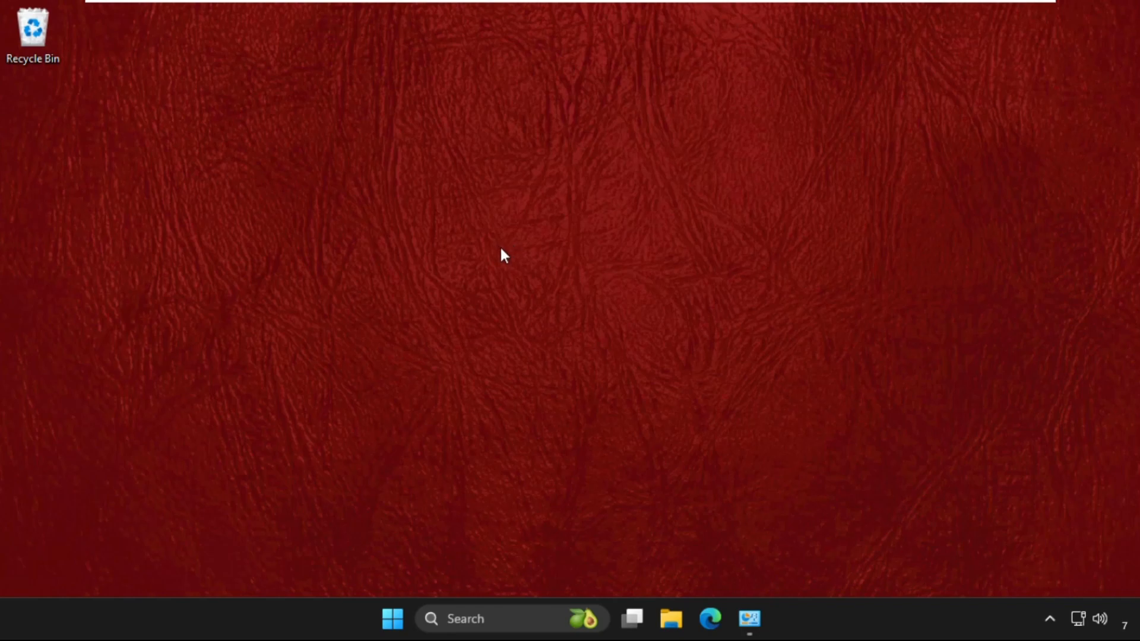
mouse_move(508, 240)
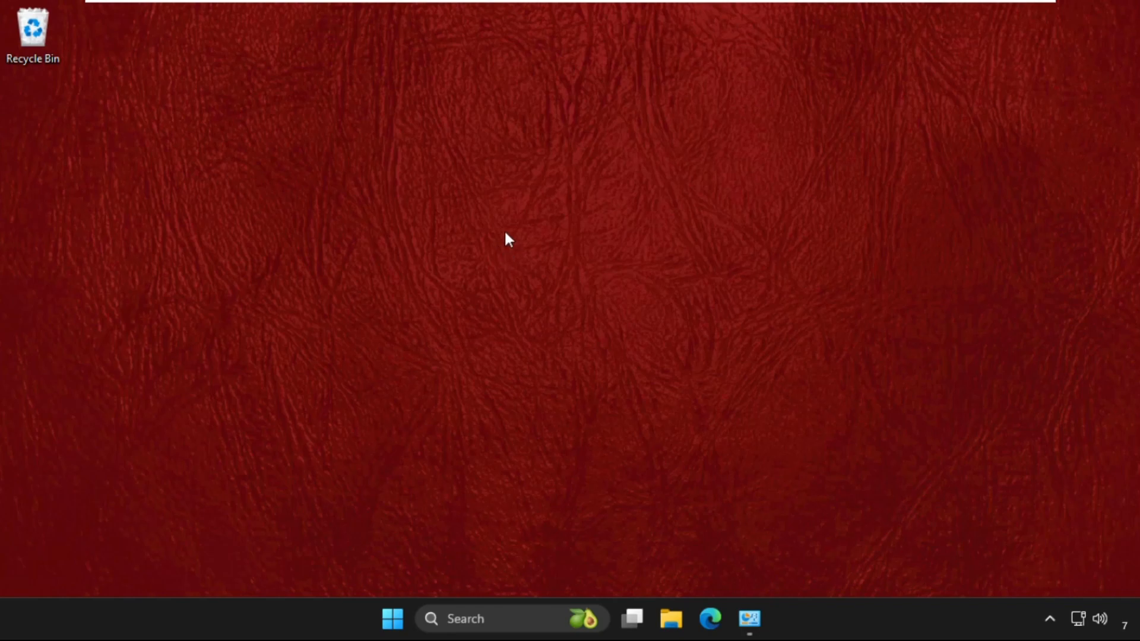
mouse_move(568, 237)
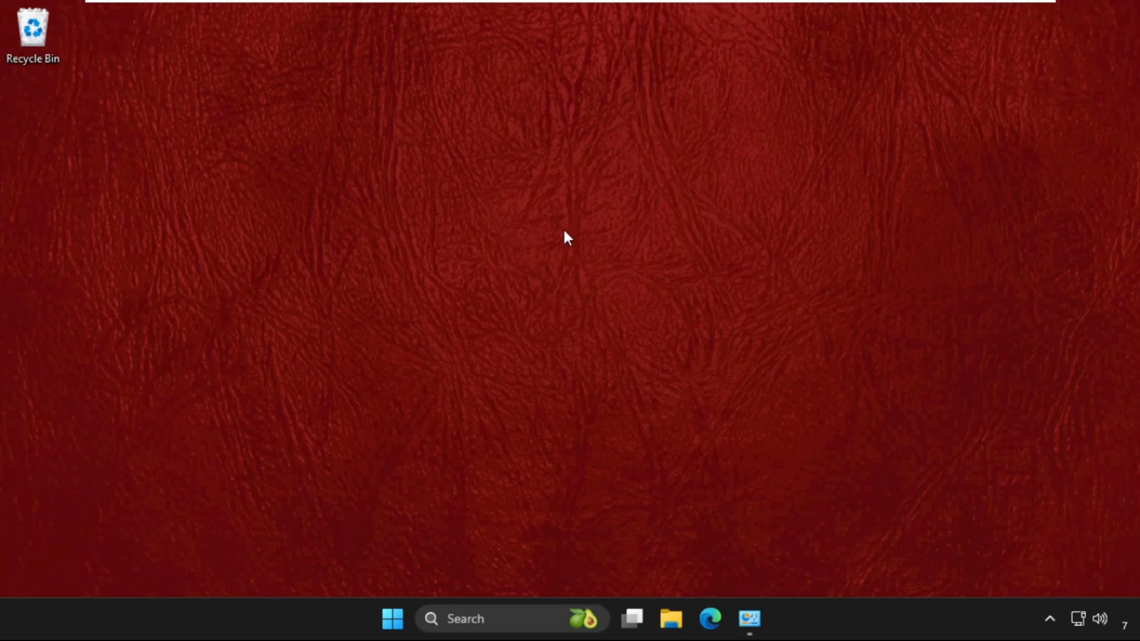
mouse_move(557, 273)
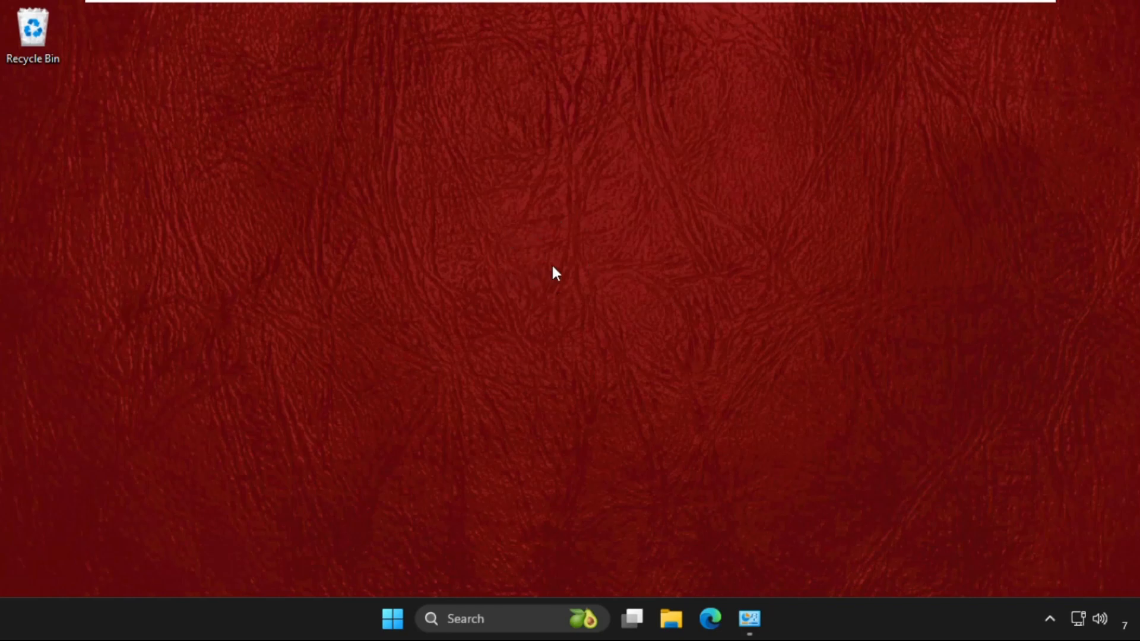
mouse_move(560, 305)
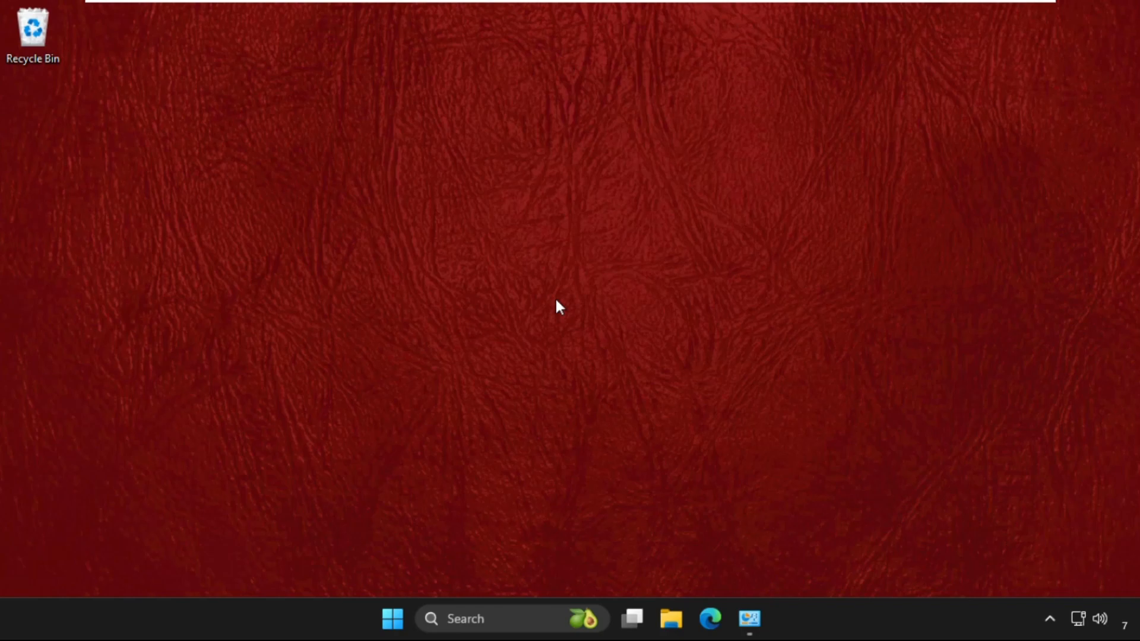
mouse_move(560, 304)
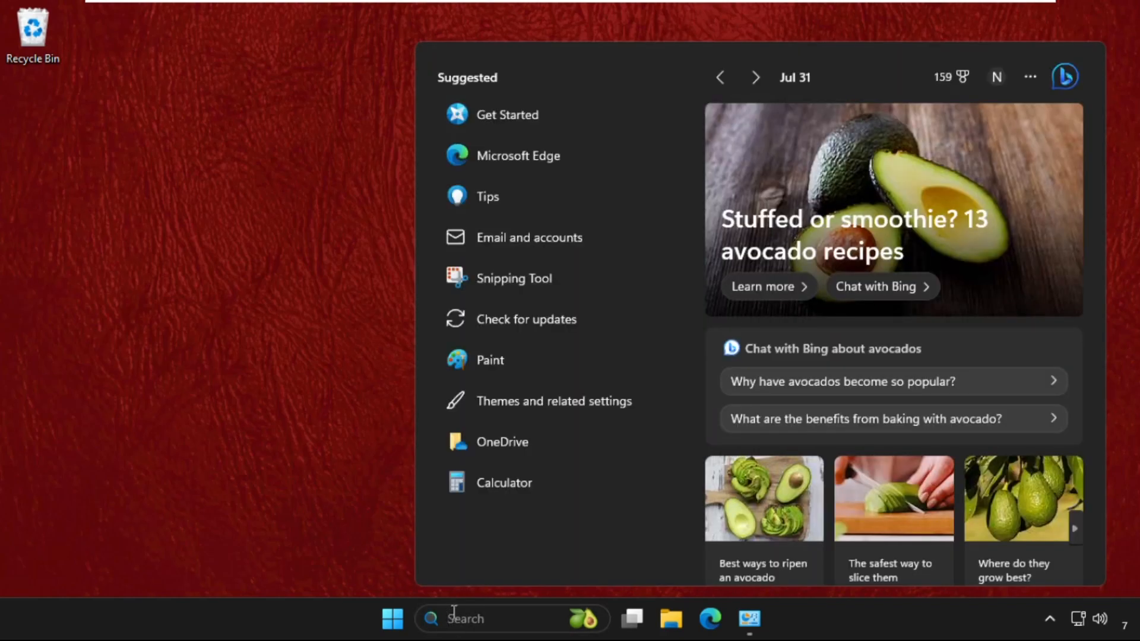
- Search for 'task manager' and launch Task Manager from the results
text(task manager)
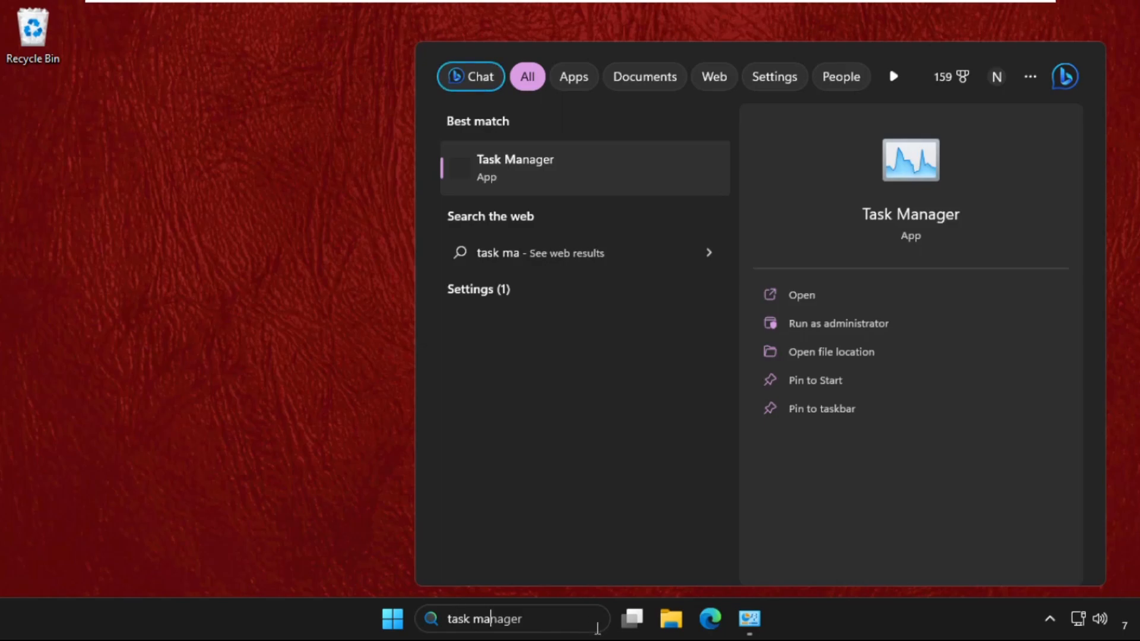
click(515, 168)
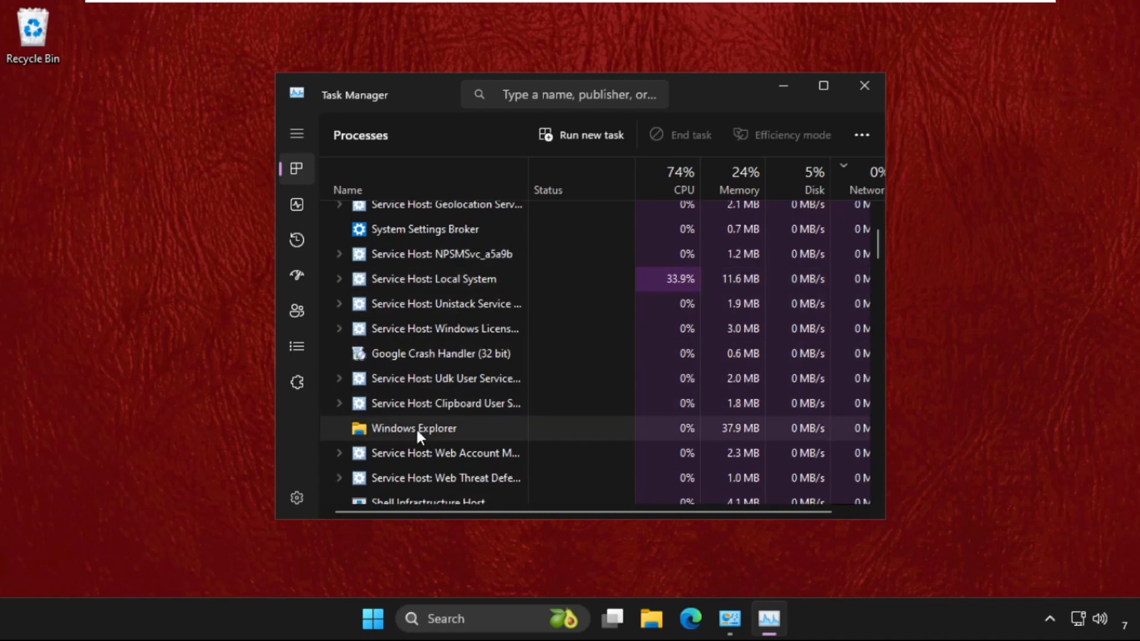
- Restart the Windows Explorer process from its right-click menu
right_click(414, 428)
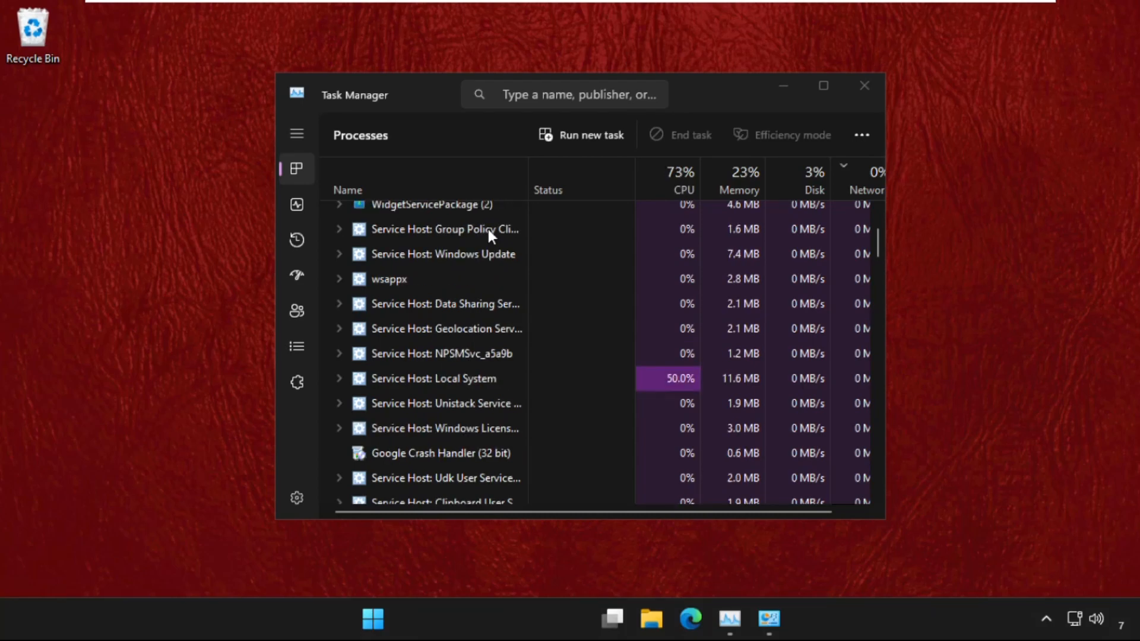
scroll(down, 3)
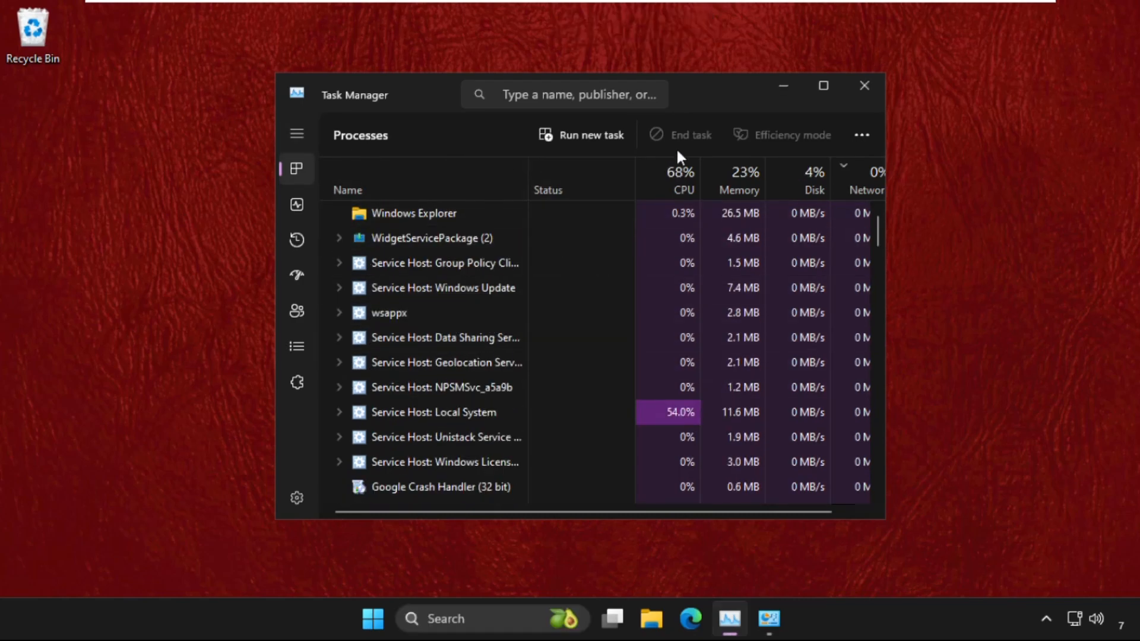
scroll(down, 3)
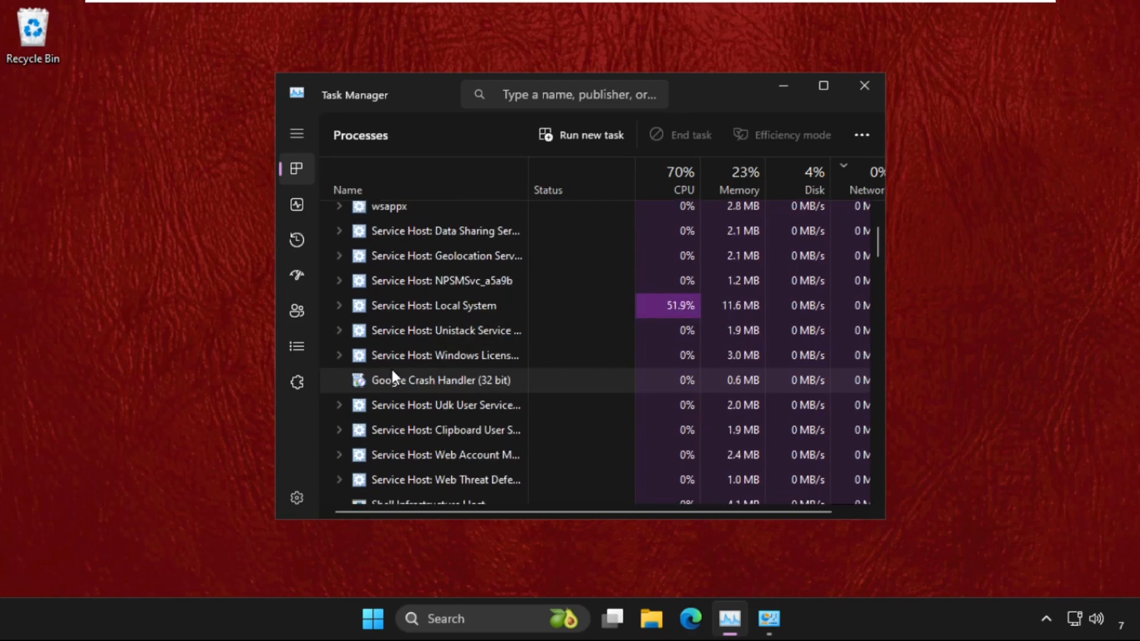
scroll(down, 3)
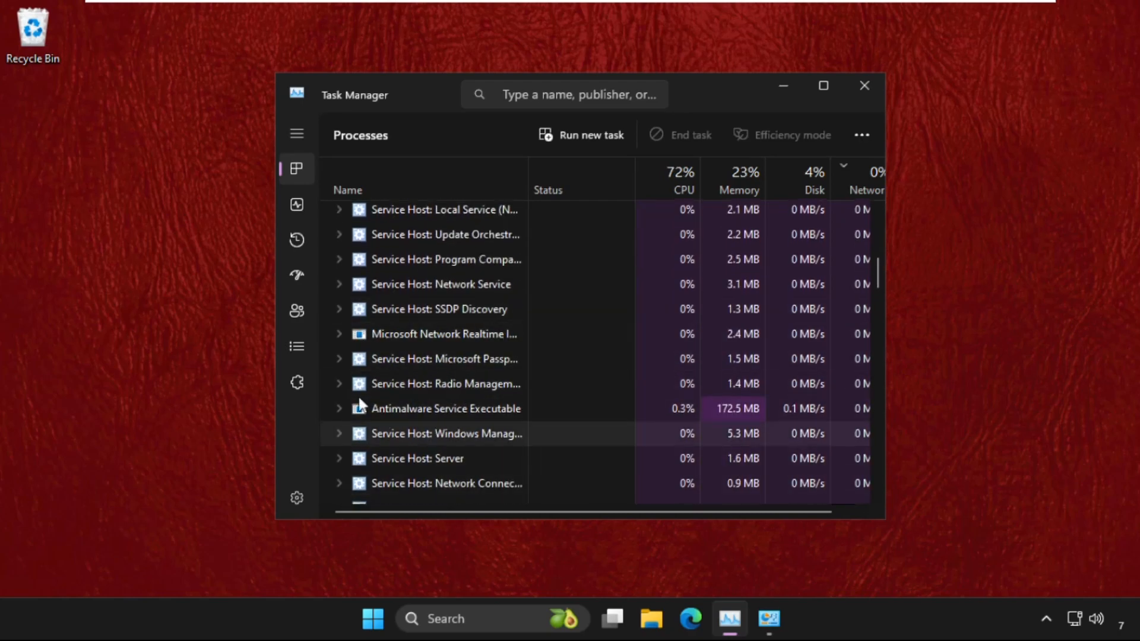
scroll(down, 3)
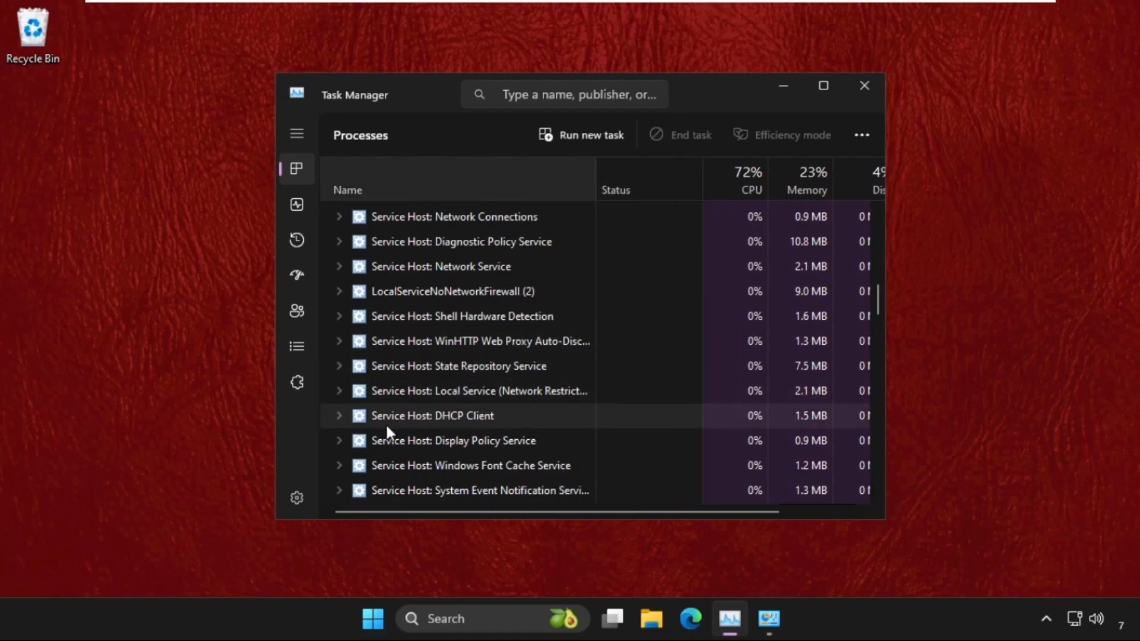
- End the Service Host: DHCP Client task, browse the process list, then close Task Manager
right_click(431, 415)
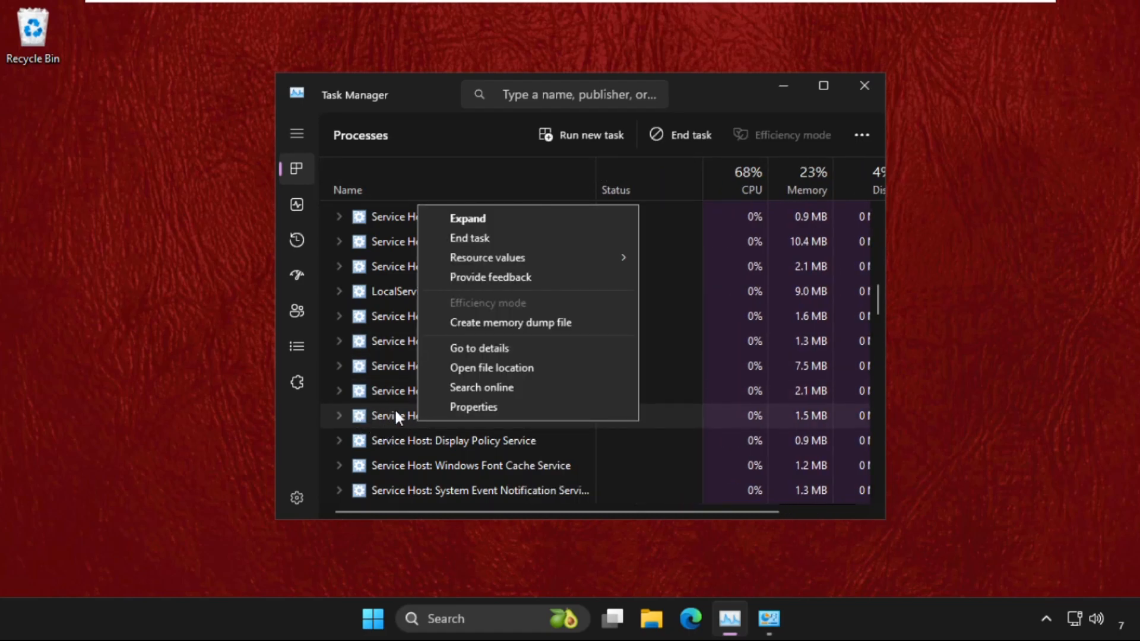
mouse_move(502, 242)
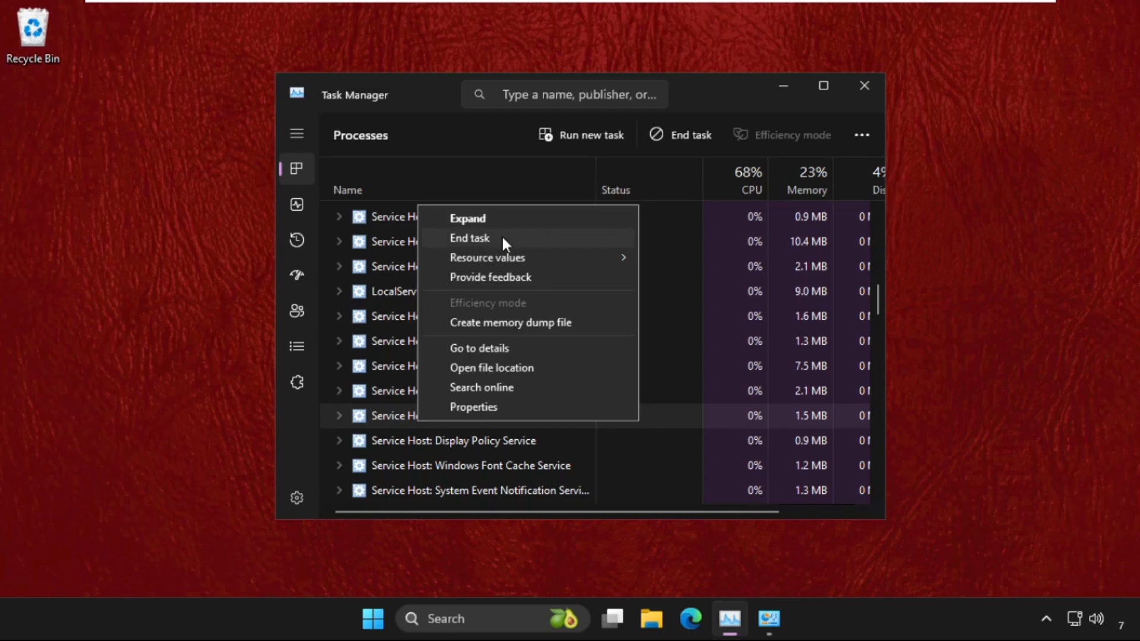
mouse_move(651, 453)
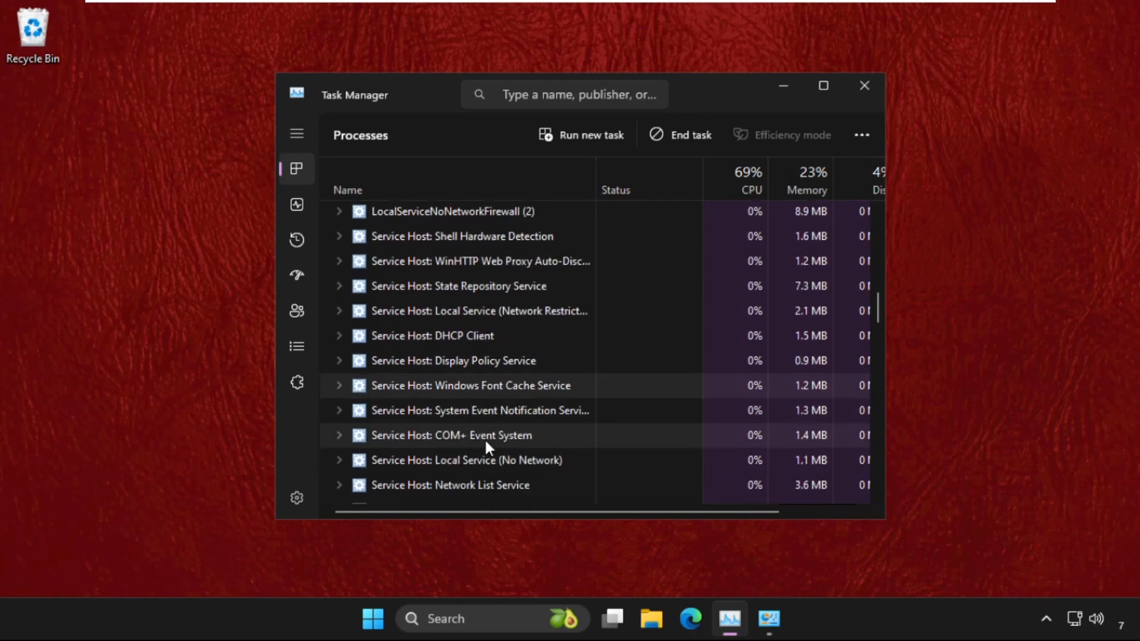
scroll(down, 3)
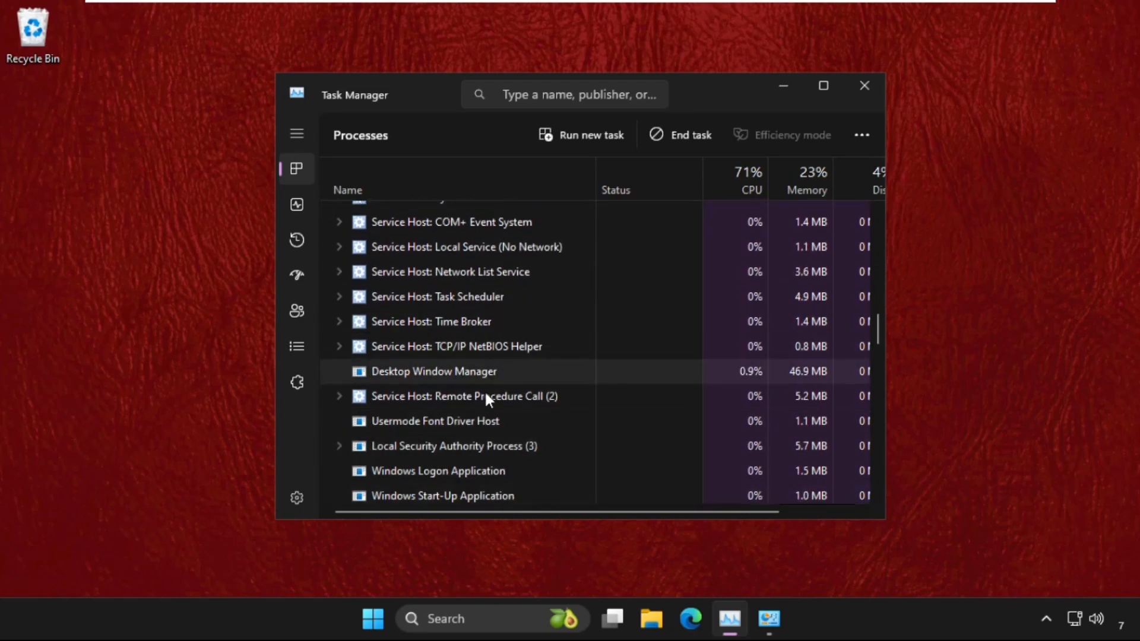
scroll(down, 3)
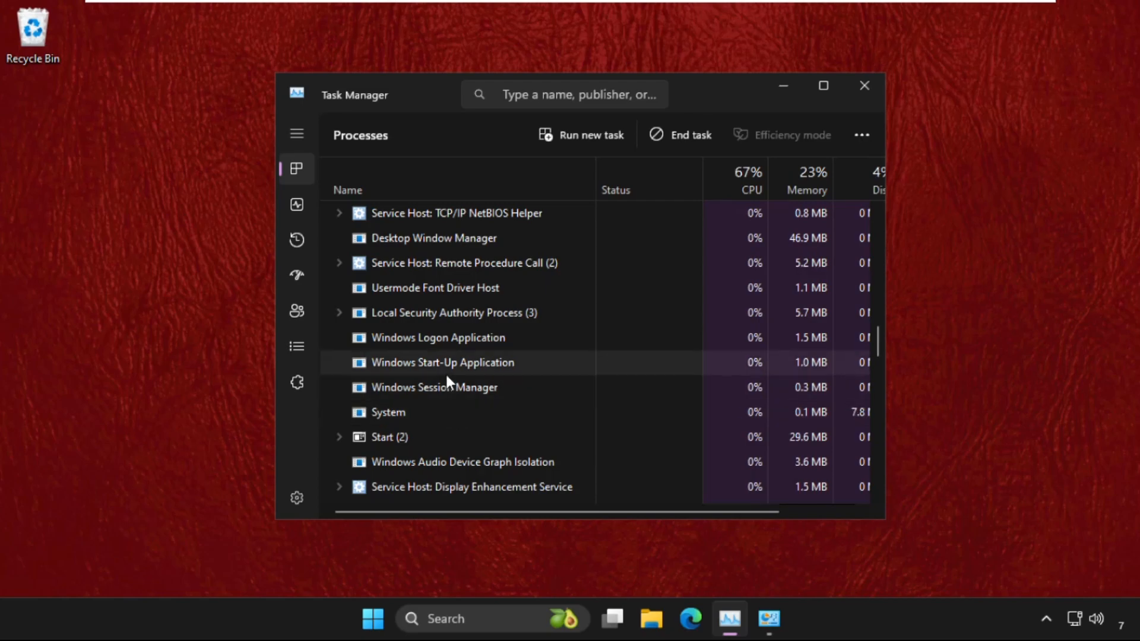
click(865, 84)
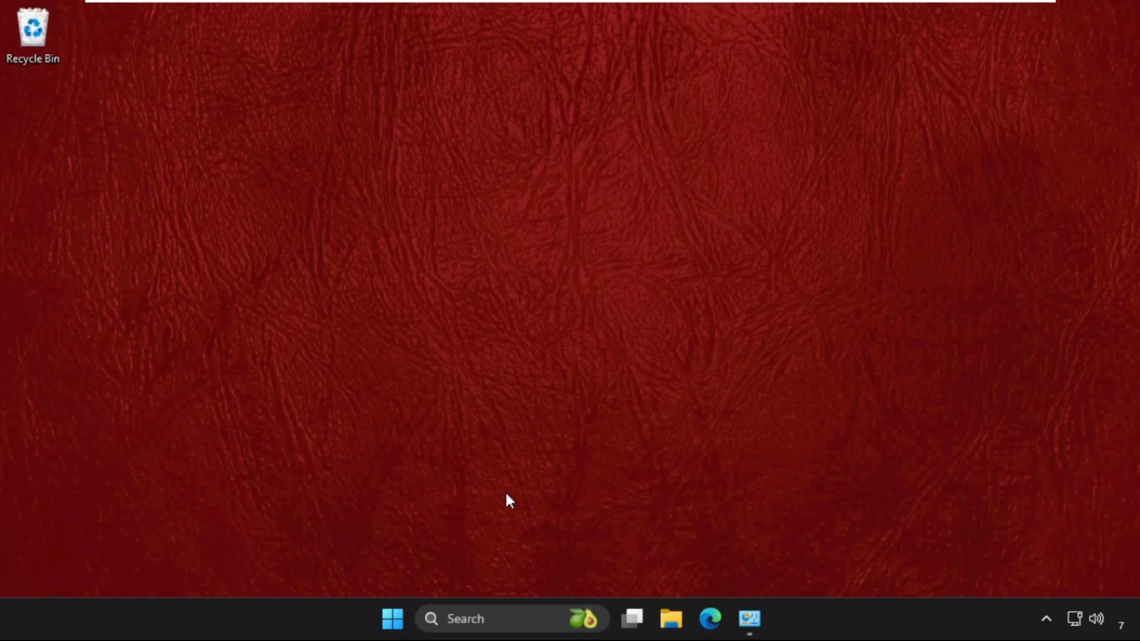
mouse_move(449, 428)
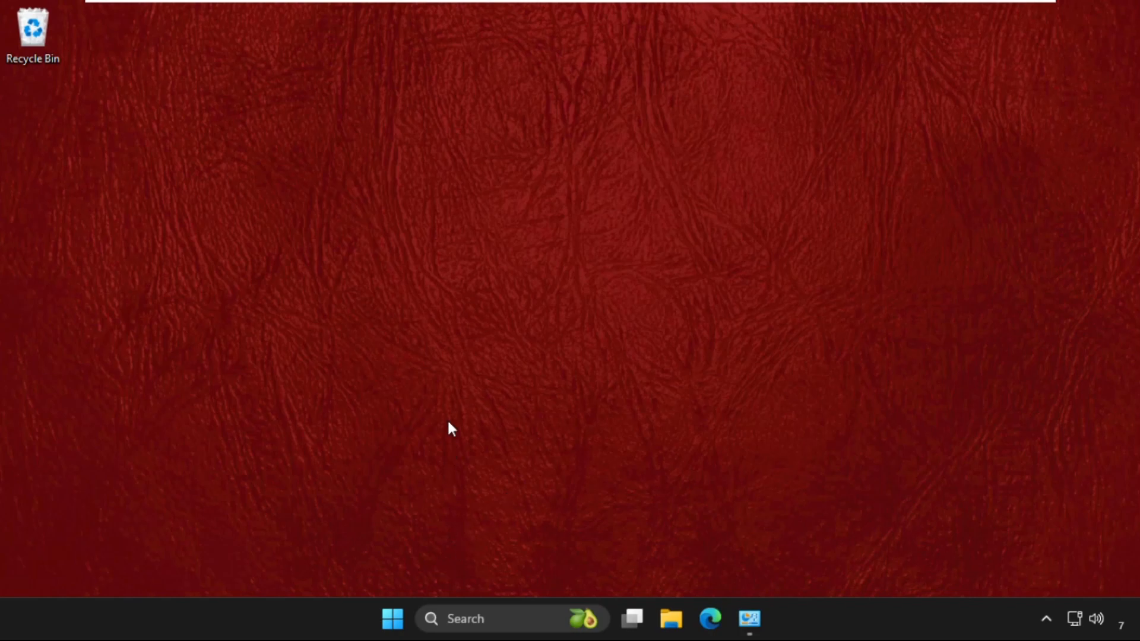
mouse_move(499, 256)
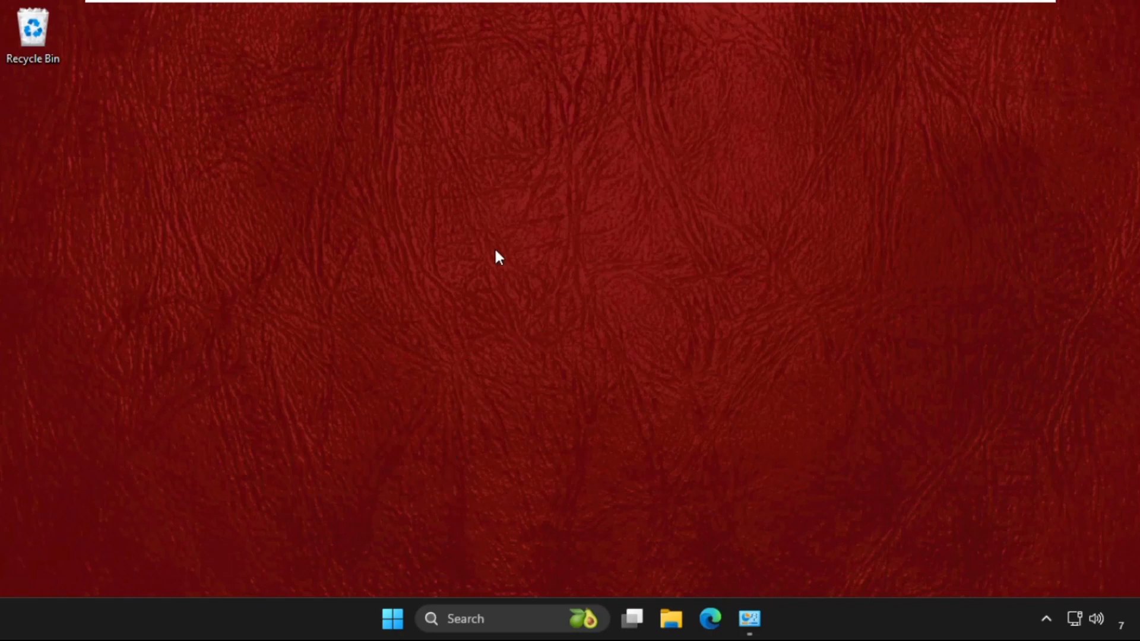